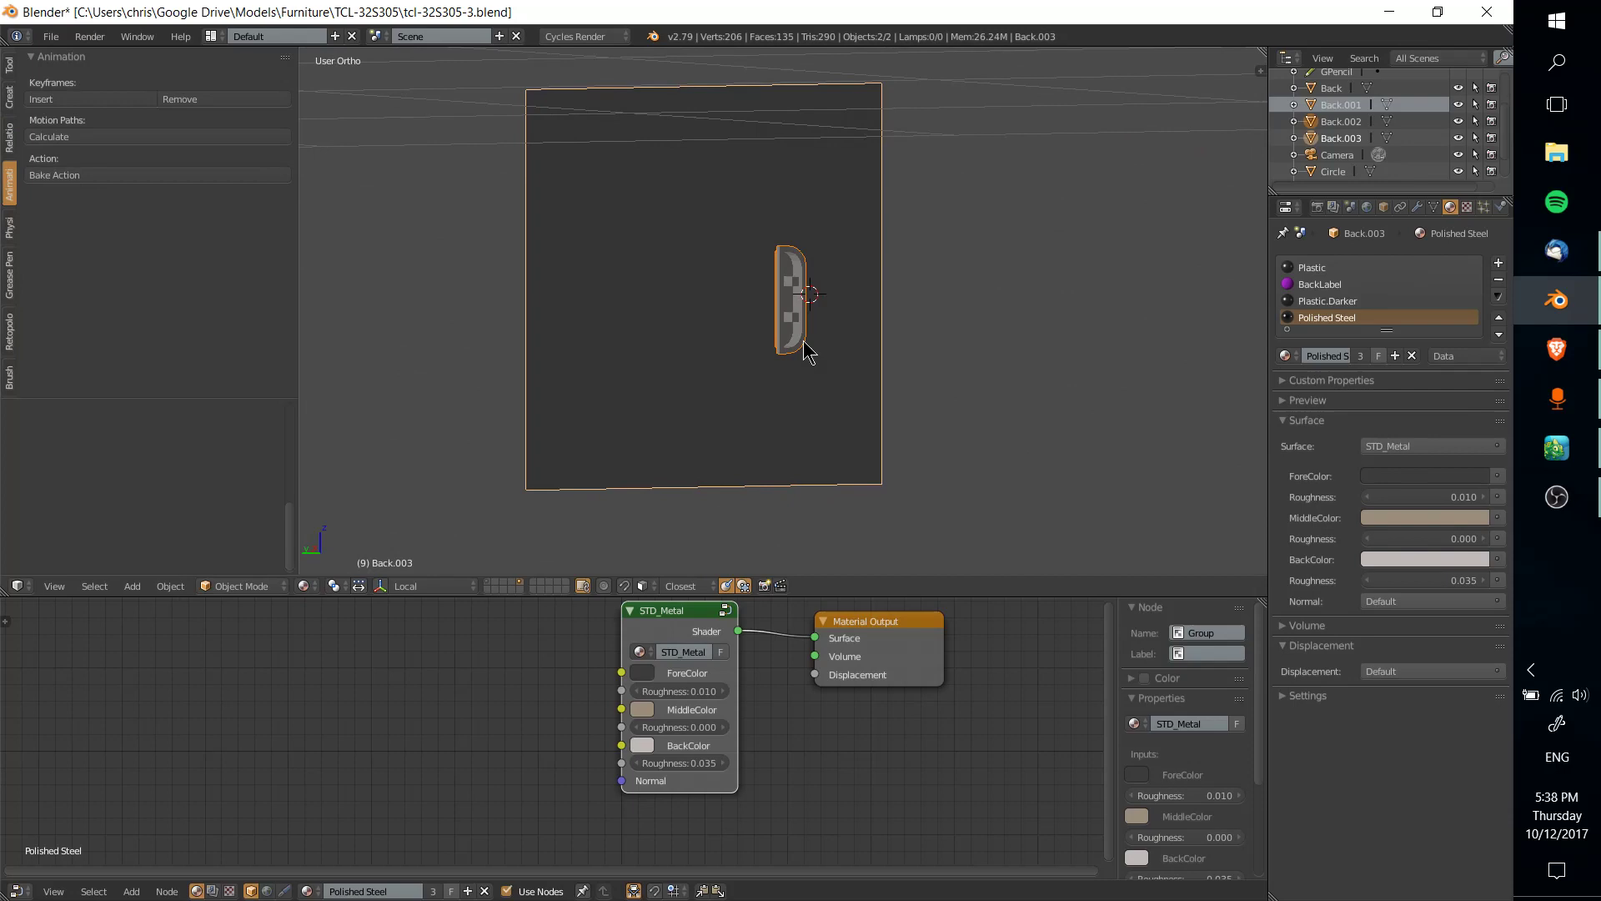
# Step: Show the plane and port together in Left Ortho side view using local view
pyautogui.press('Tab')
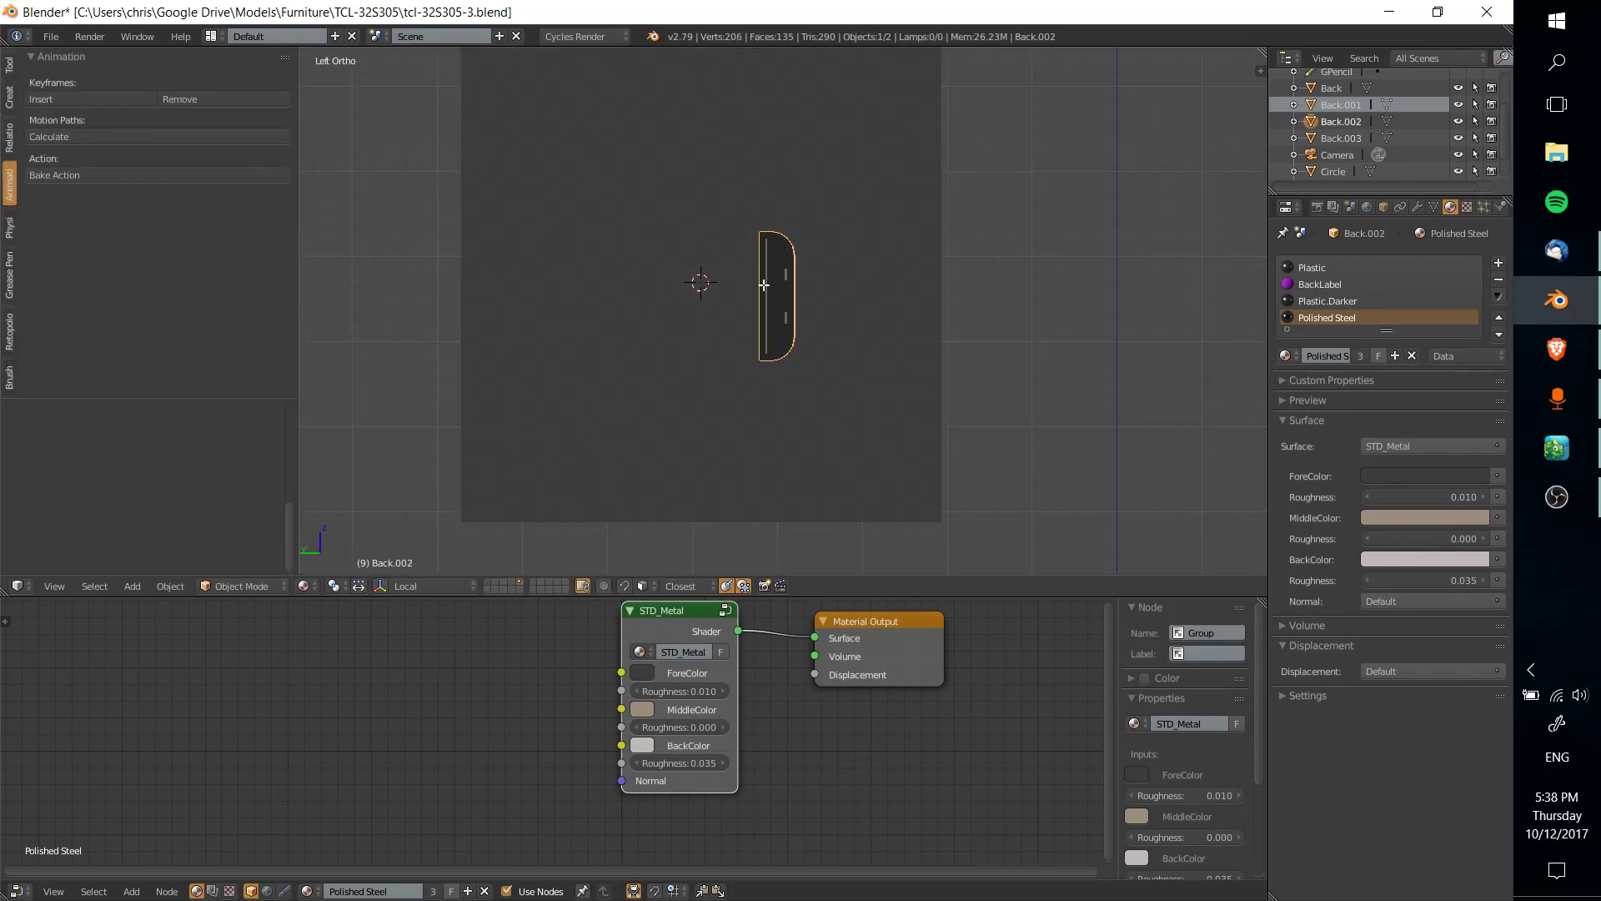
pyautogui.press('Tab')
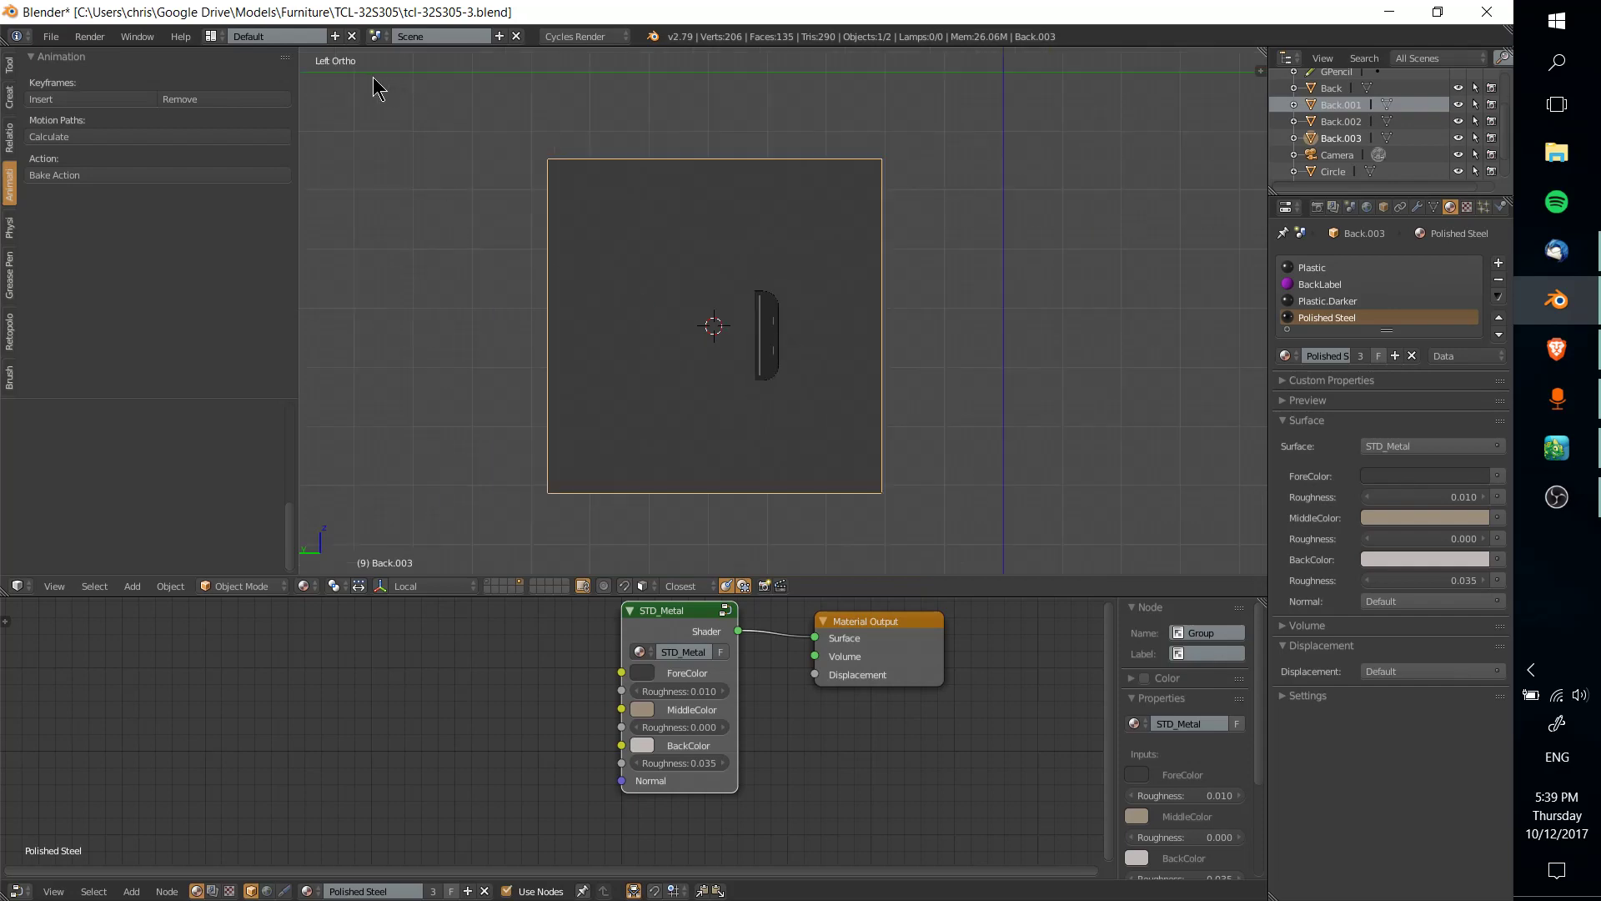
pyautogui.moveTo(353, 105)
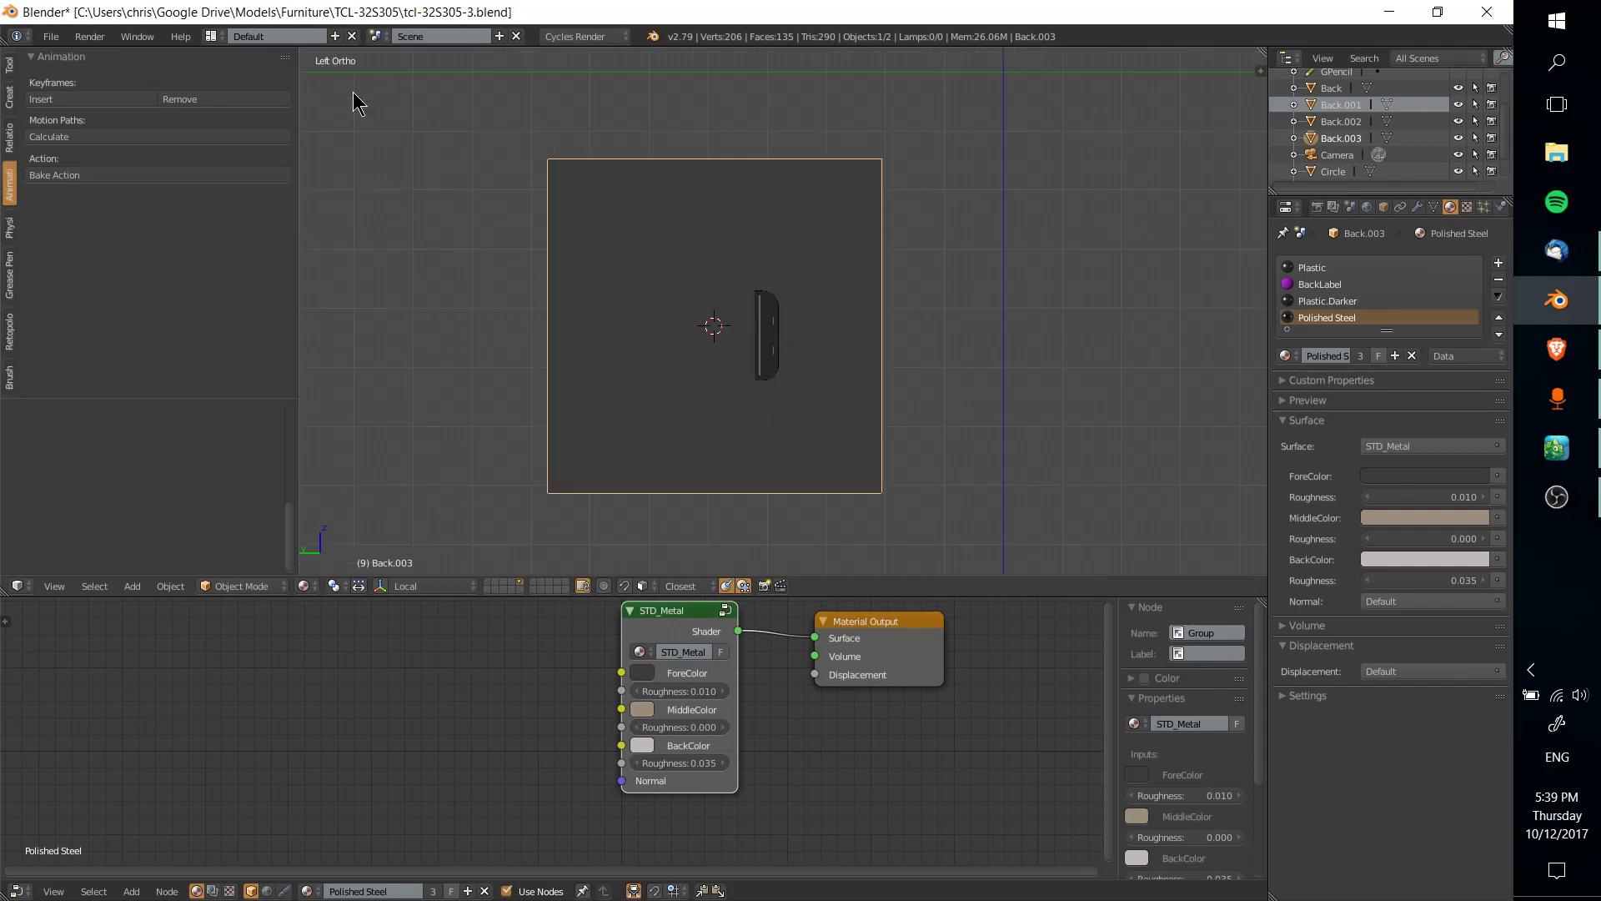
# Step: Toggle Edit Mode on the plane, then enter Edit Mode on the port mesh
pyautogui.press('Tab')
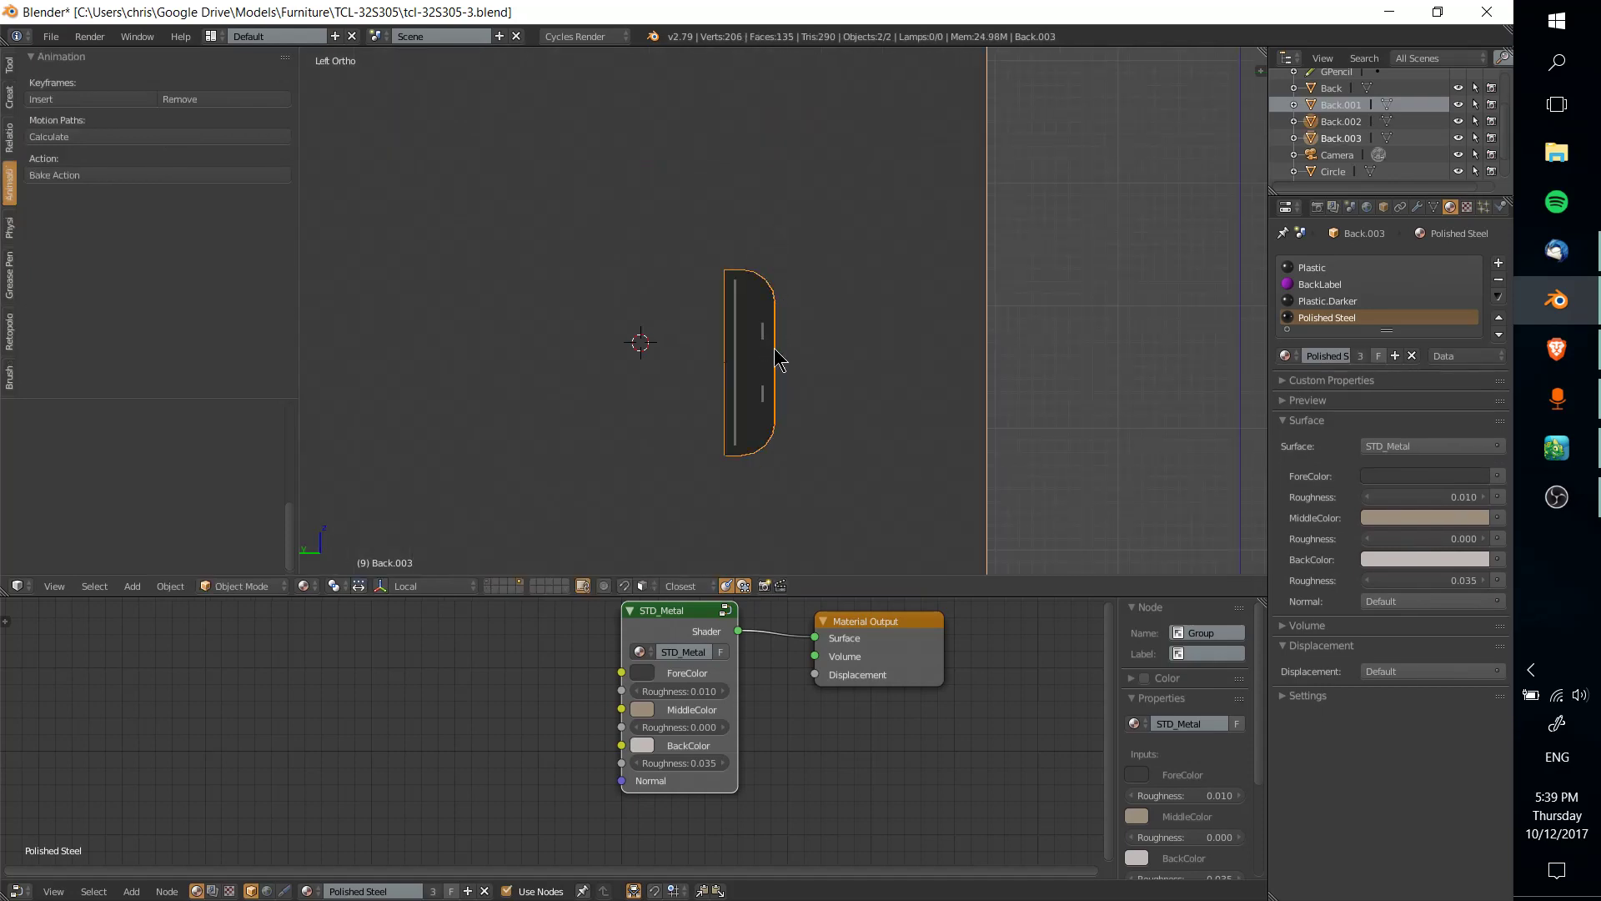
pyautogui.press('Tab')
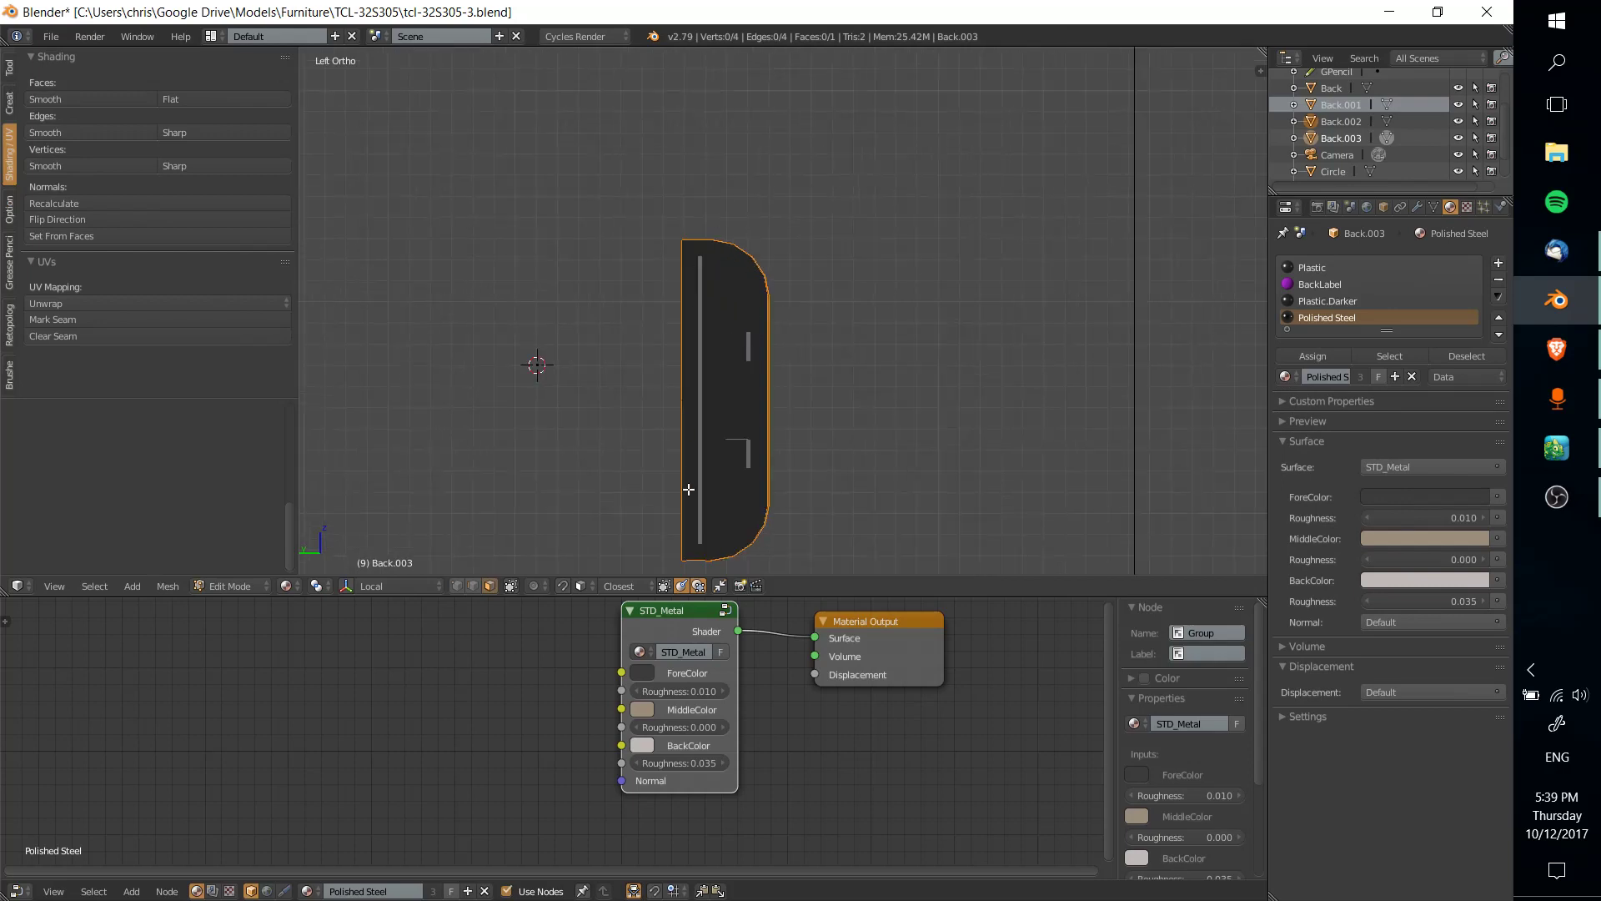
pyautogui.press('Tab')
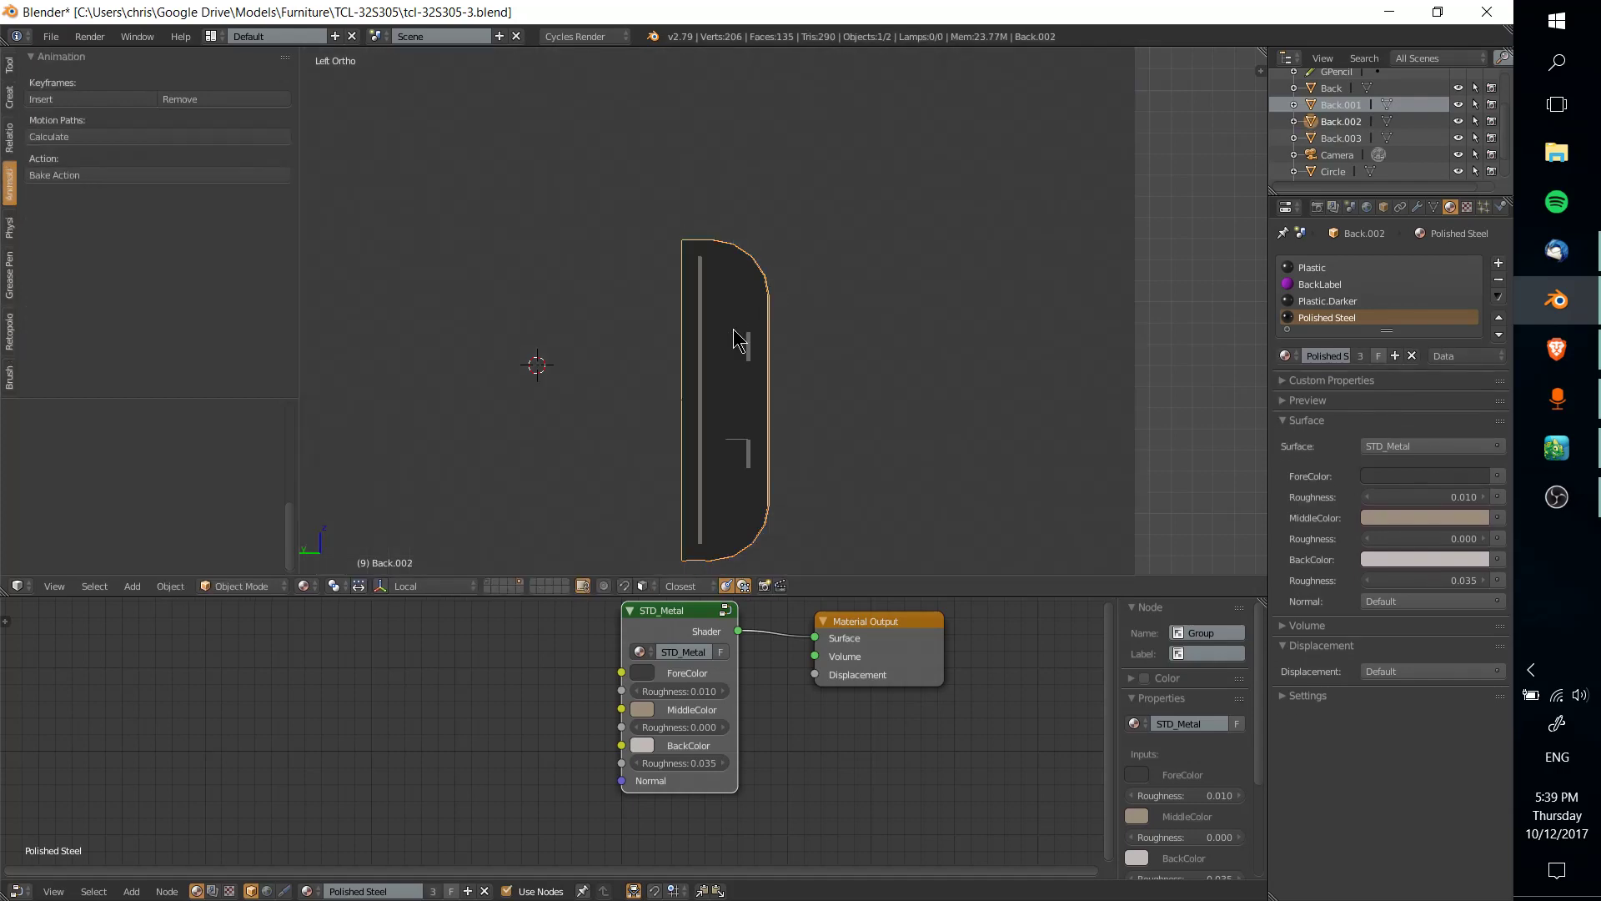
pyautogui.press('Tab')
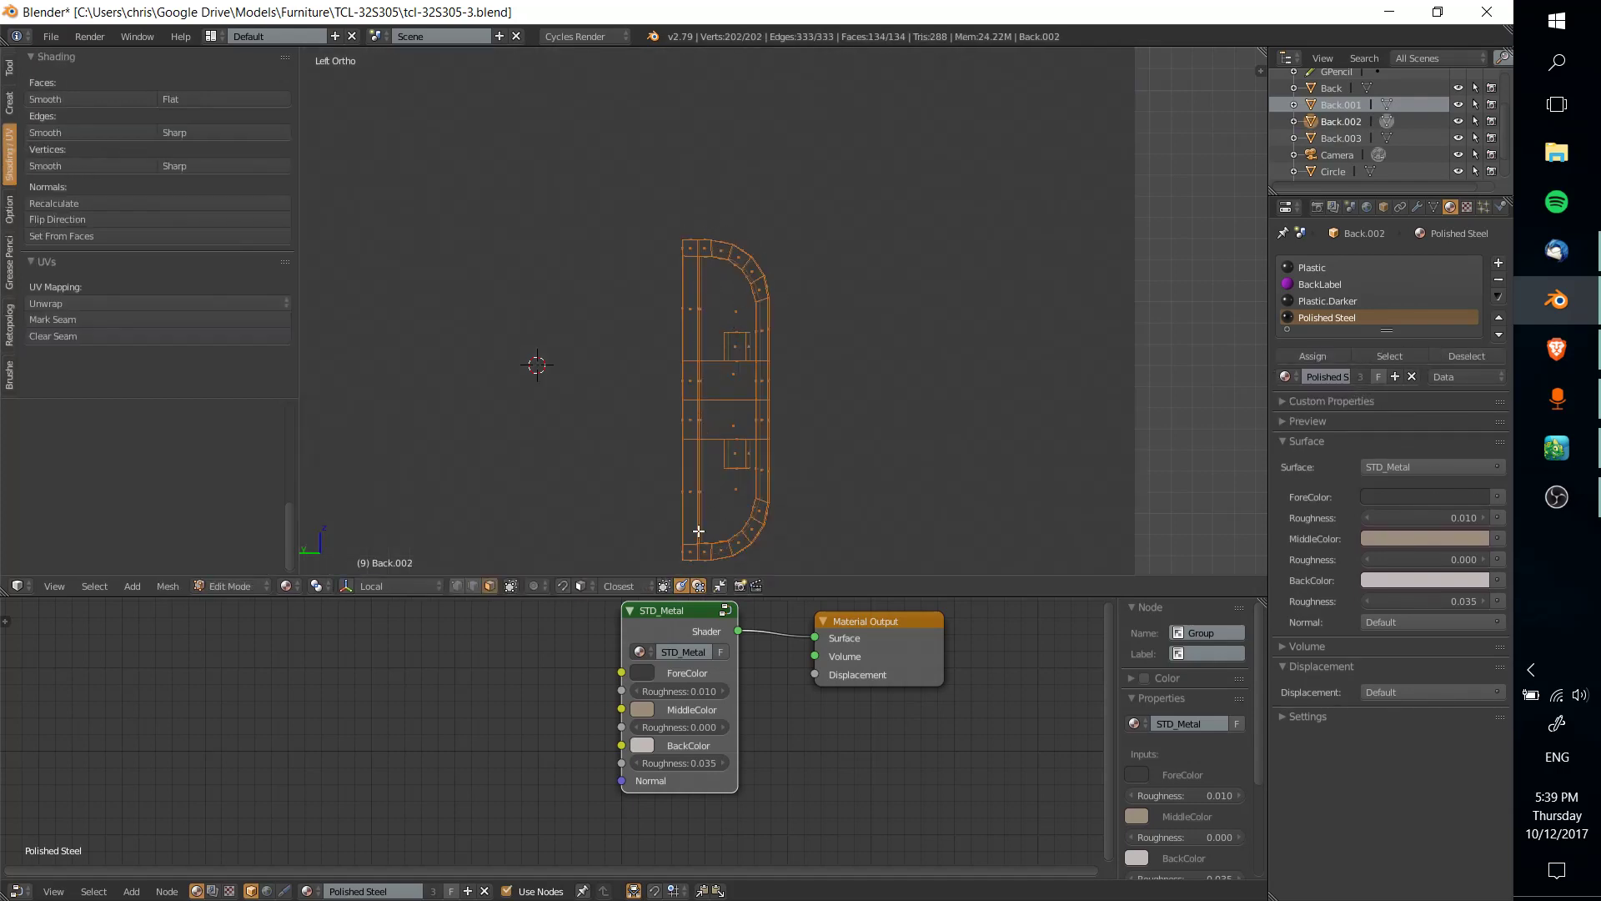
pyautogui.press('Tab')
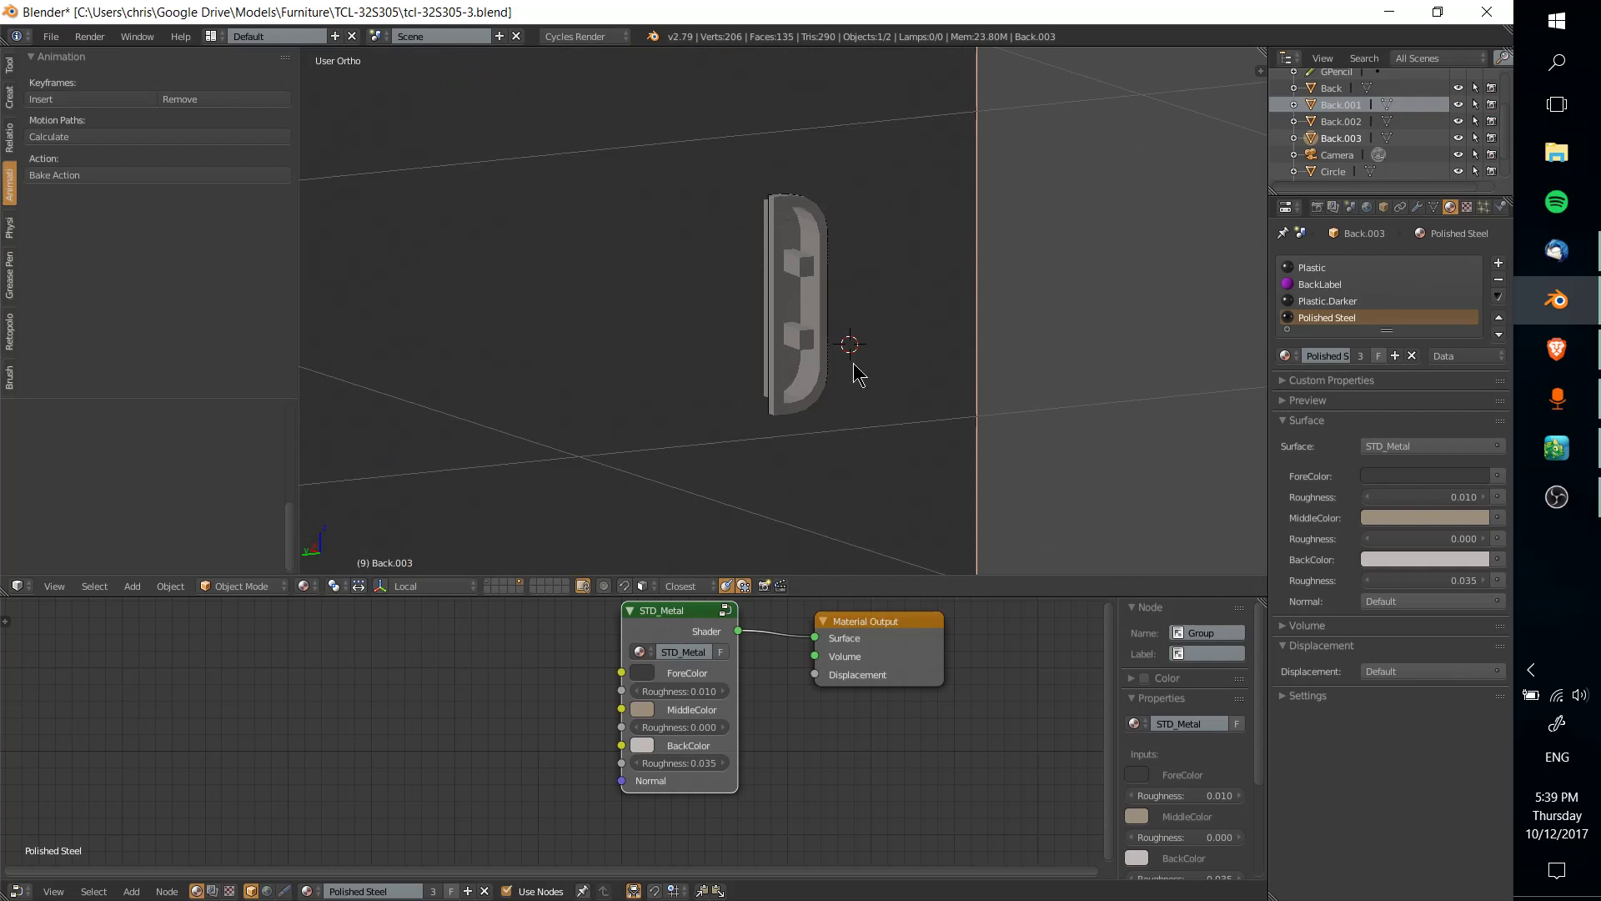
pyautogui.moveTo(787, 291)
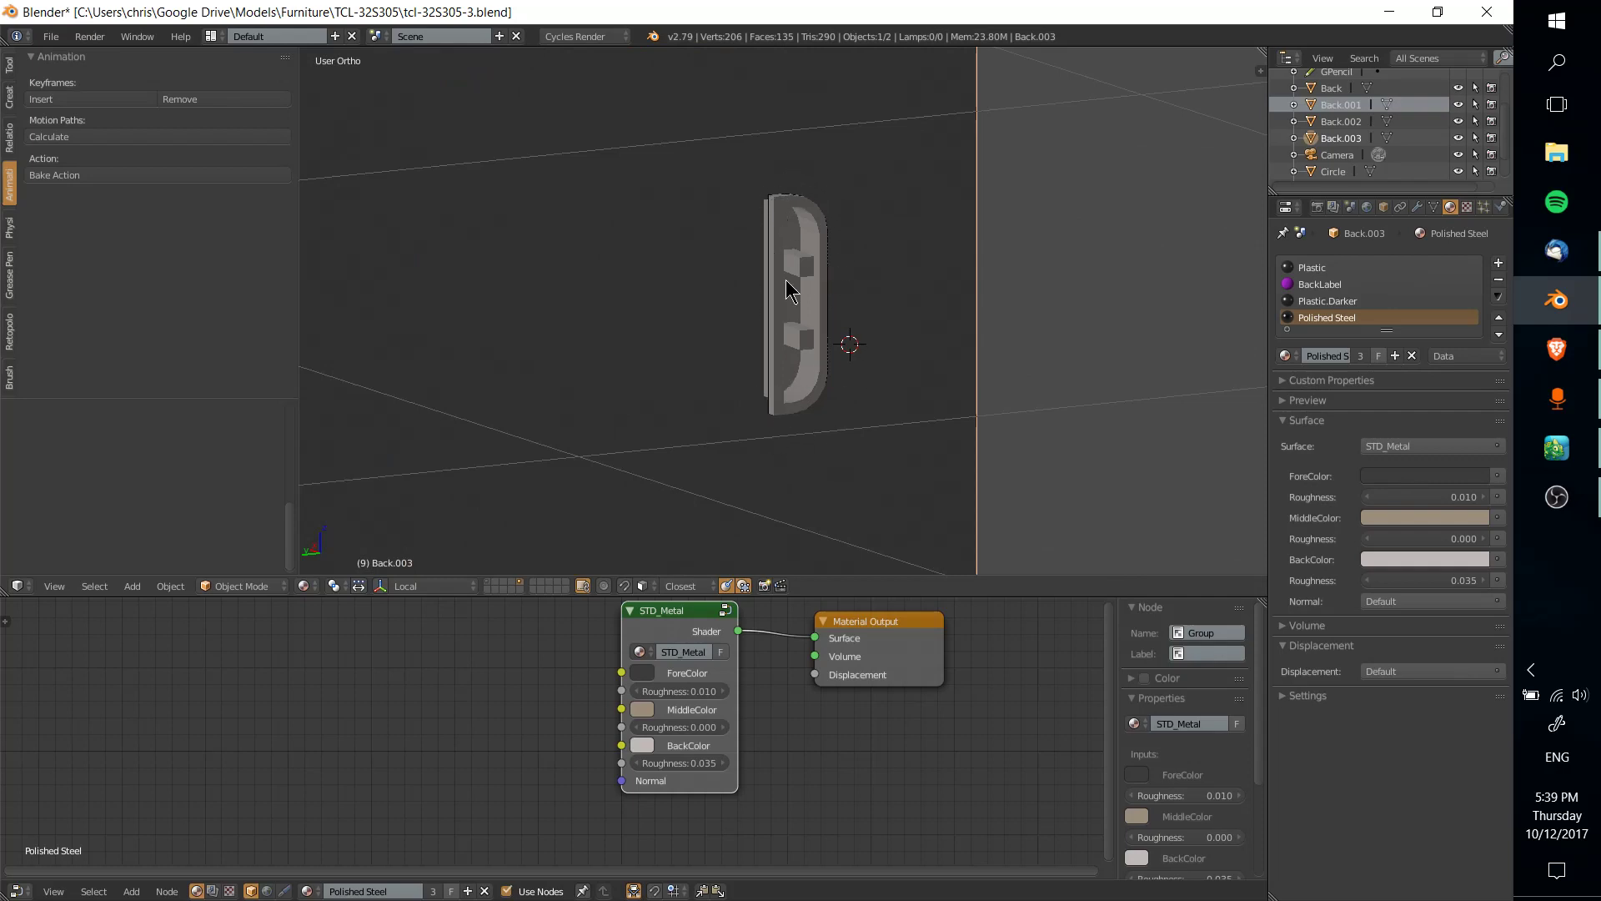
pyautogui.moveTo(757, 244)
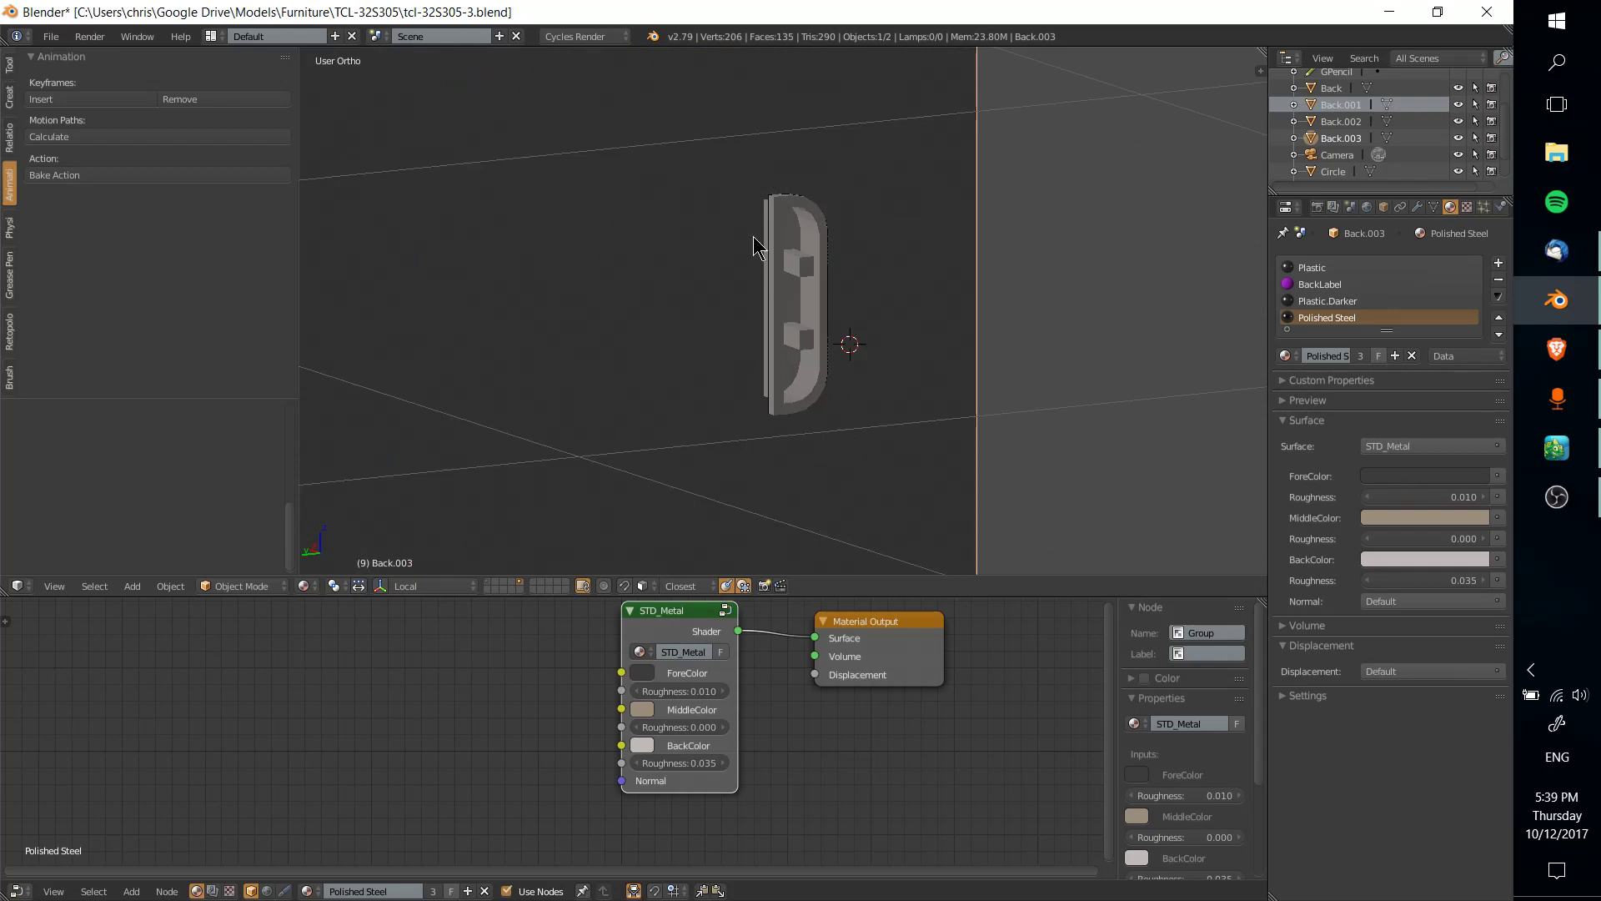
pyautogui.moveTo(901, 313)
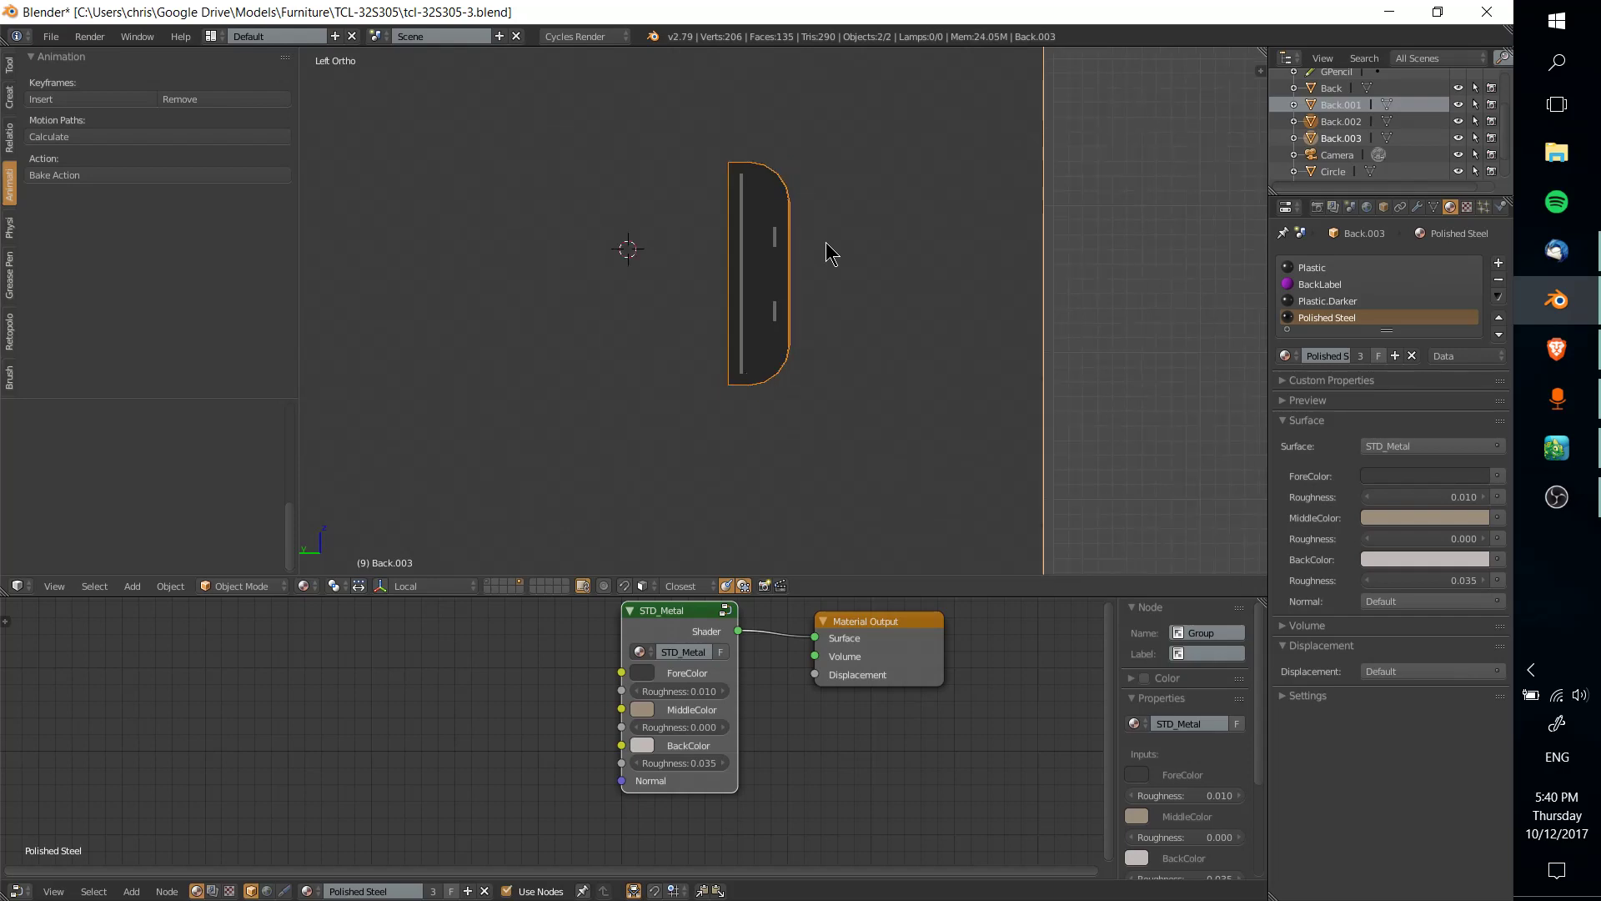
# Step: Run Knife Project to cut the port outline into the plane's mesh
pyautogui.press('Tab')
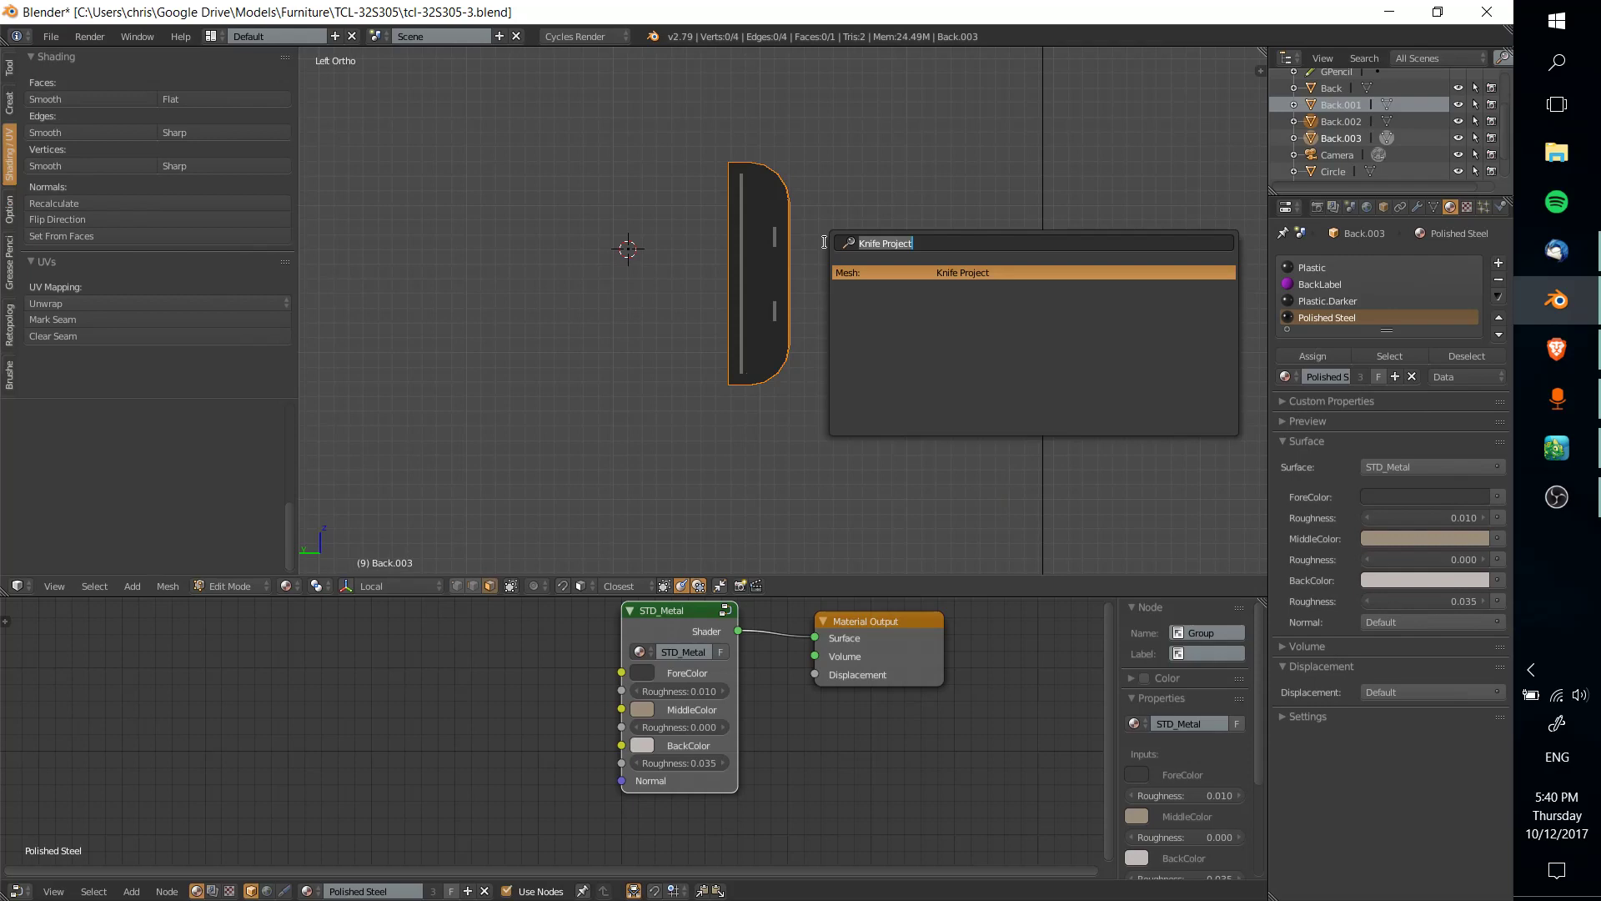
pyautogui.click(963, 272)
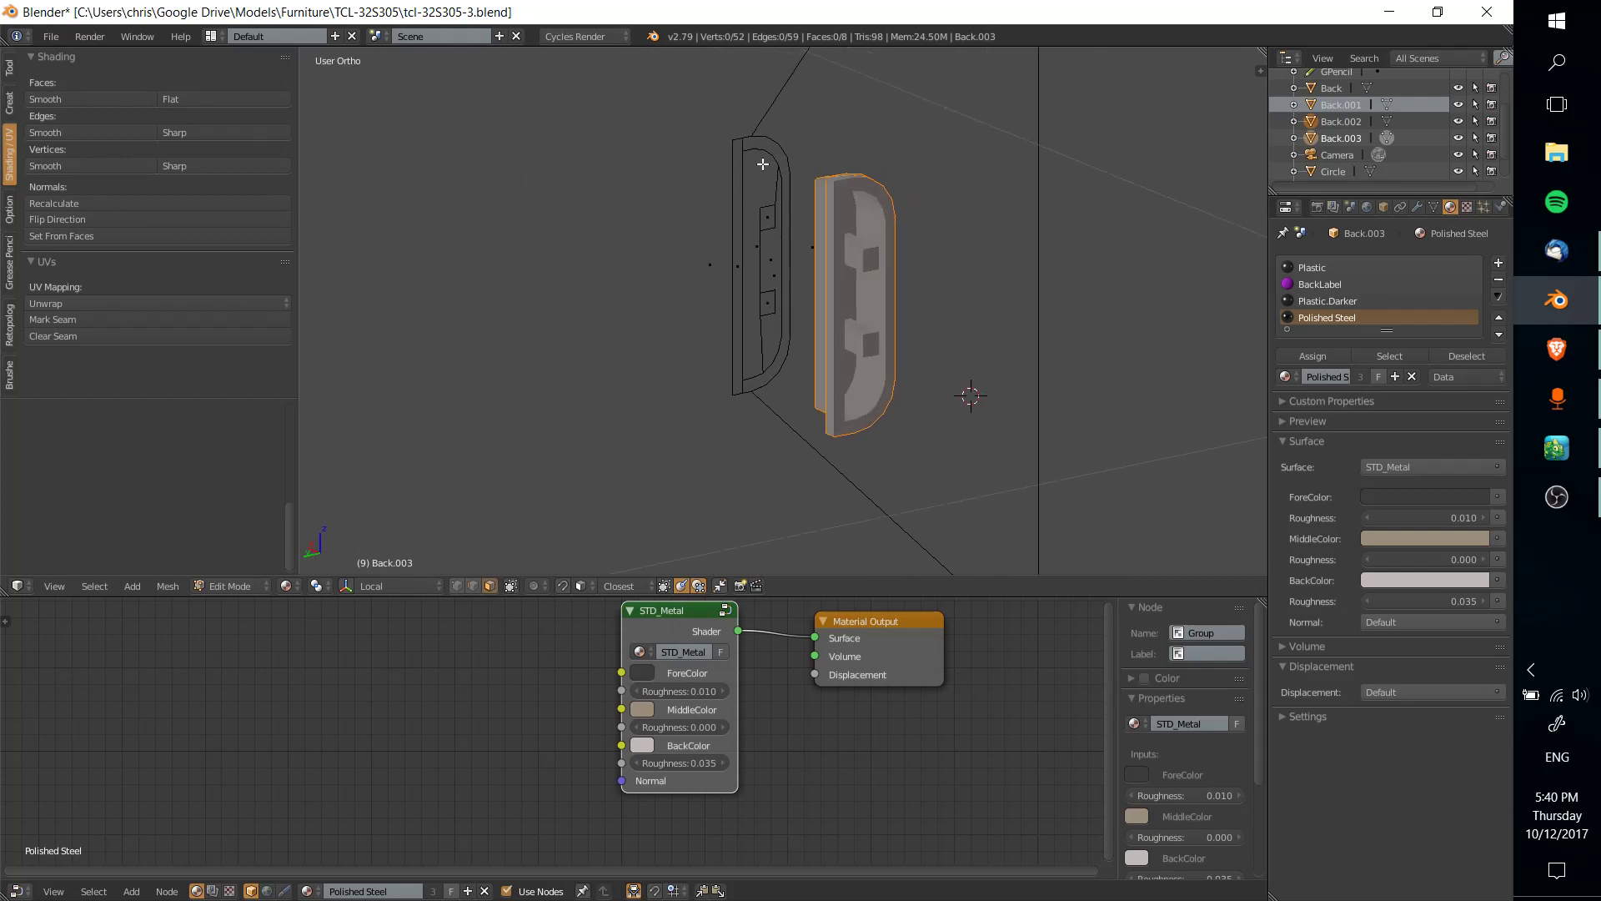
# Step: Delete the port-shaped face inside the cut and return to Object Mode
pyautogui.click(1311, 267)
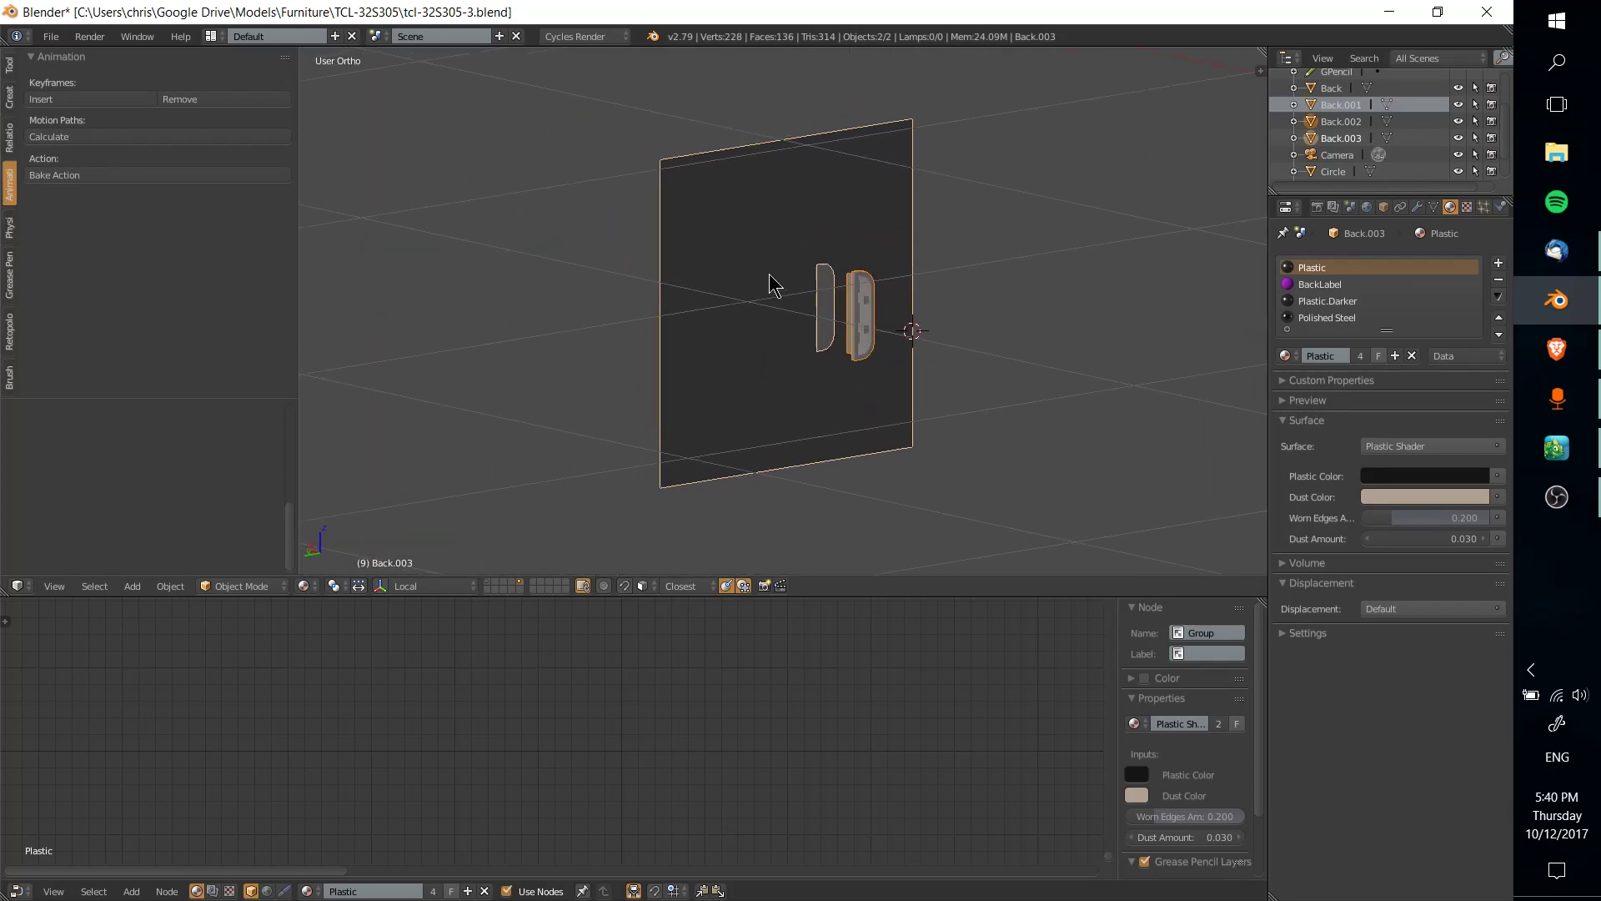
# Step: Grab the port object and slide it along X into the plane's opening
pyautogui.press('Tab')
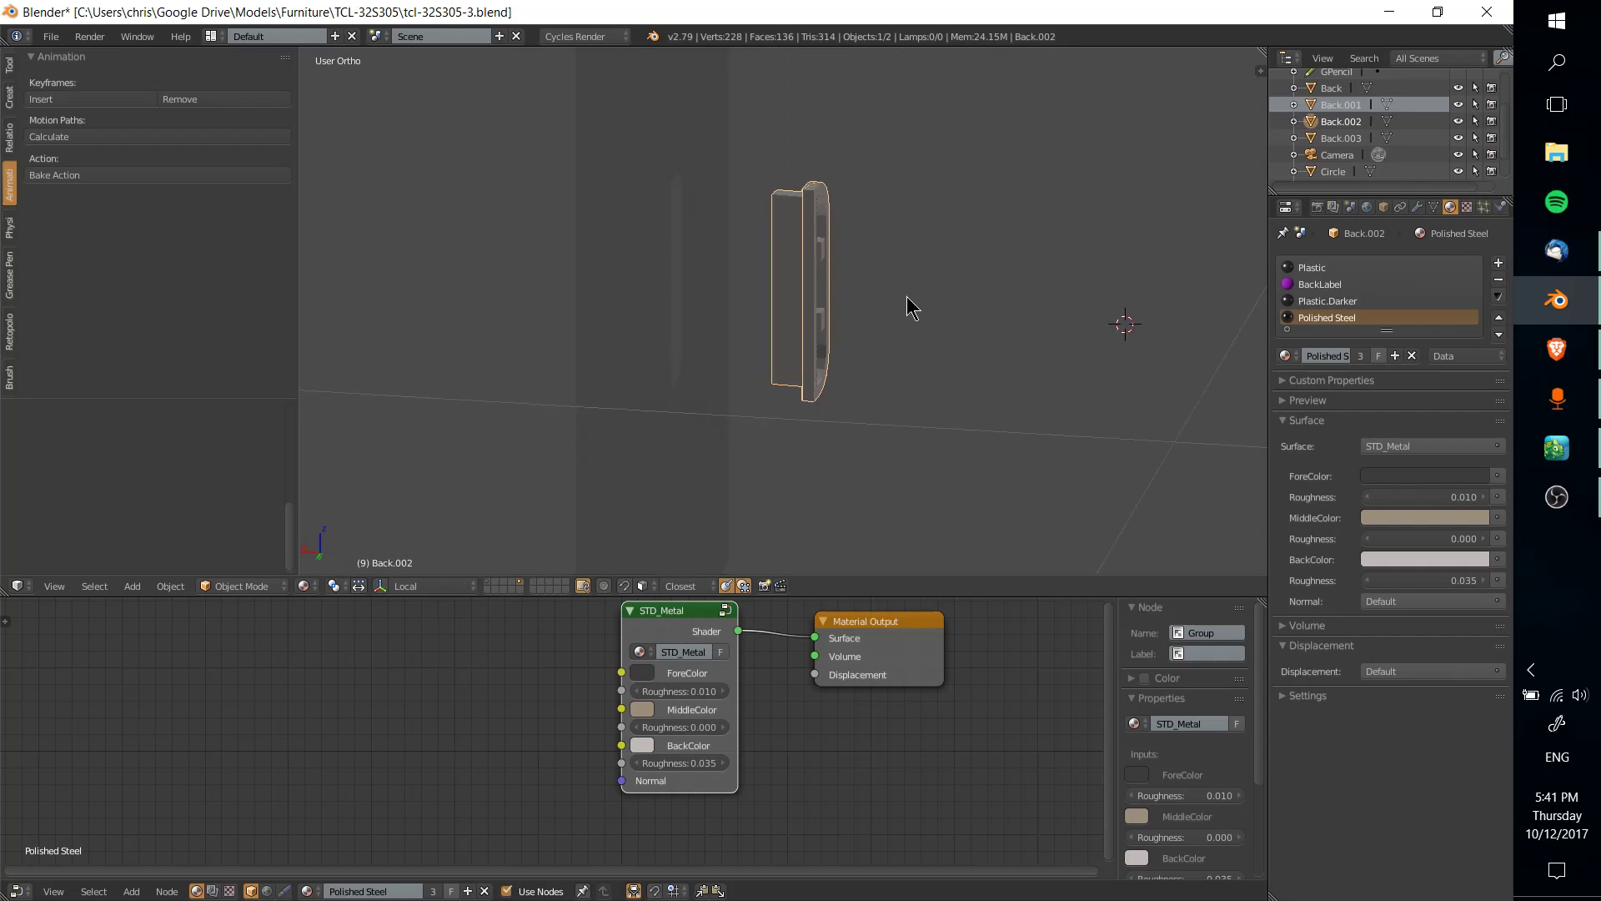
pyautogui.moveTo(802, 297); pyautogui.dragTo(716, 297)
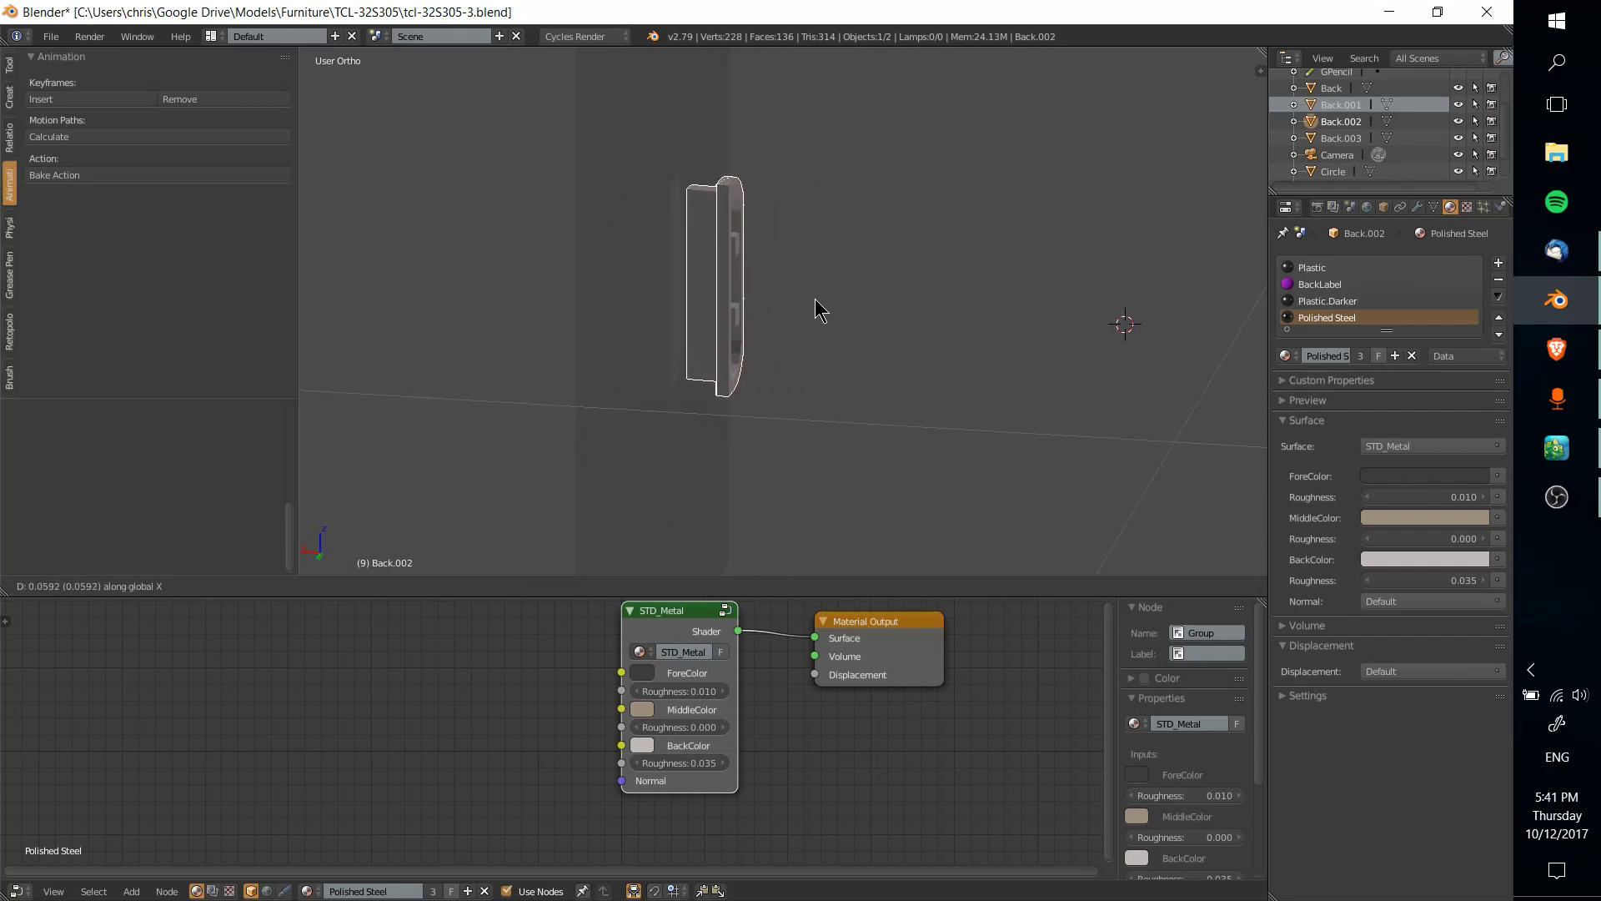